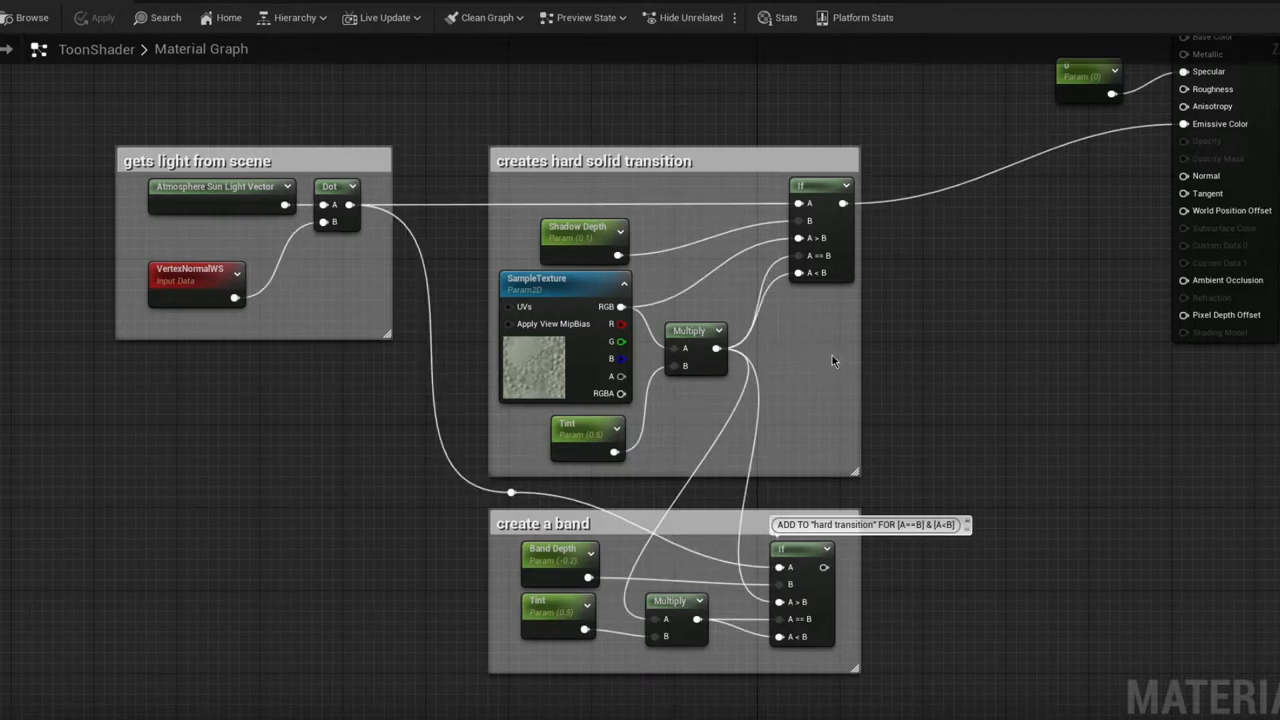
mouse_move(220, 636)
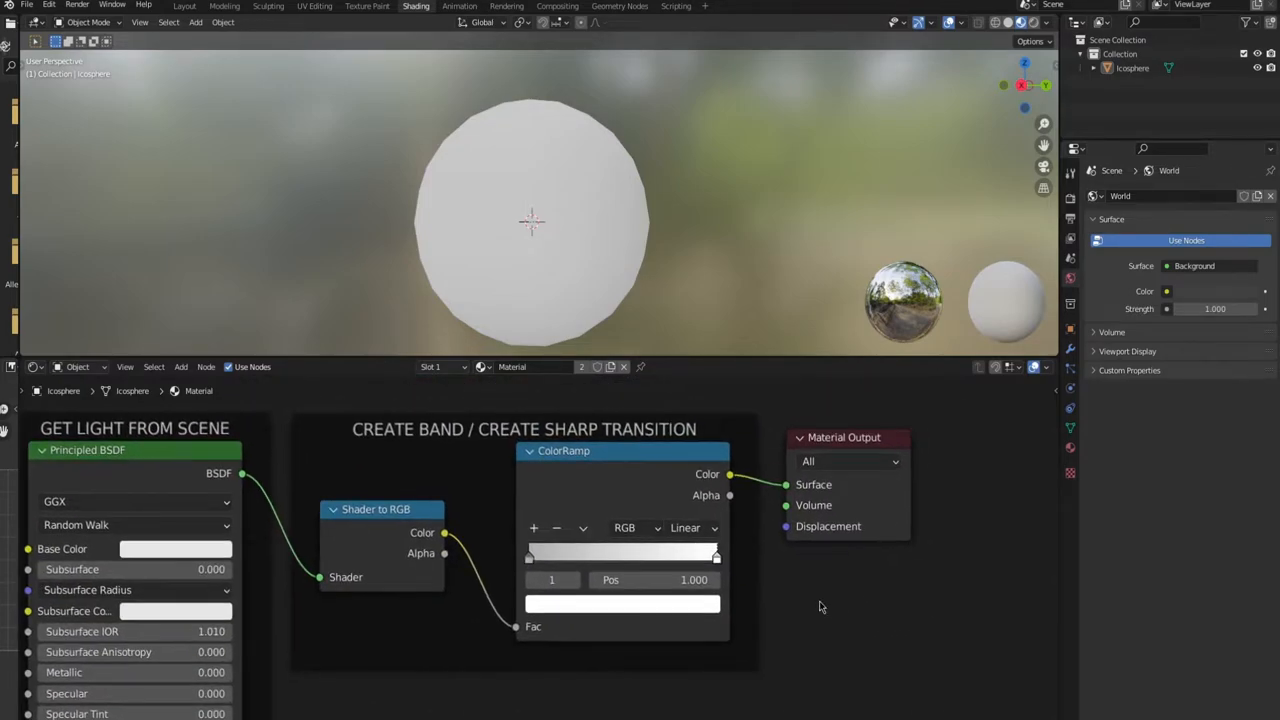
Step: Move the ColorRamp's white stop to about 0.5 and the black stop to about 0.22
drag(716, 556, 624, 556)
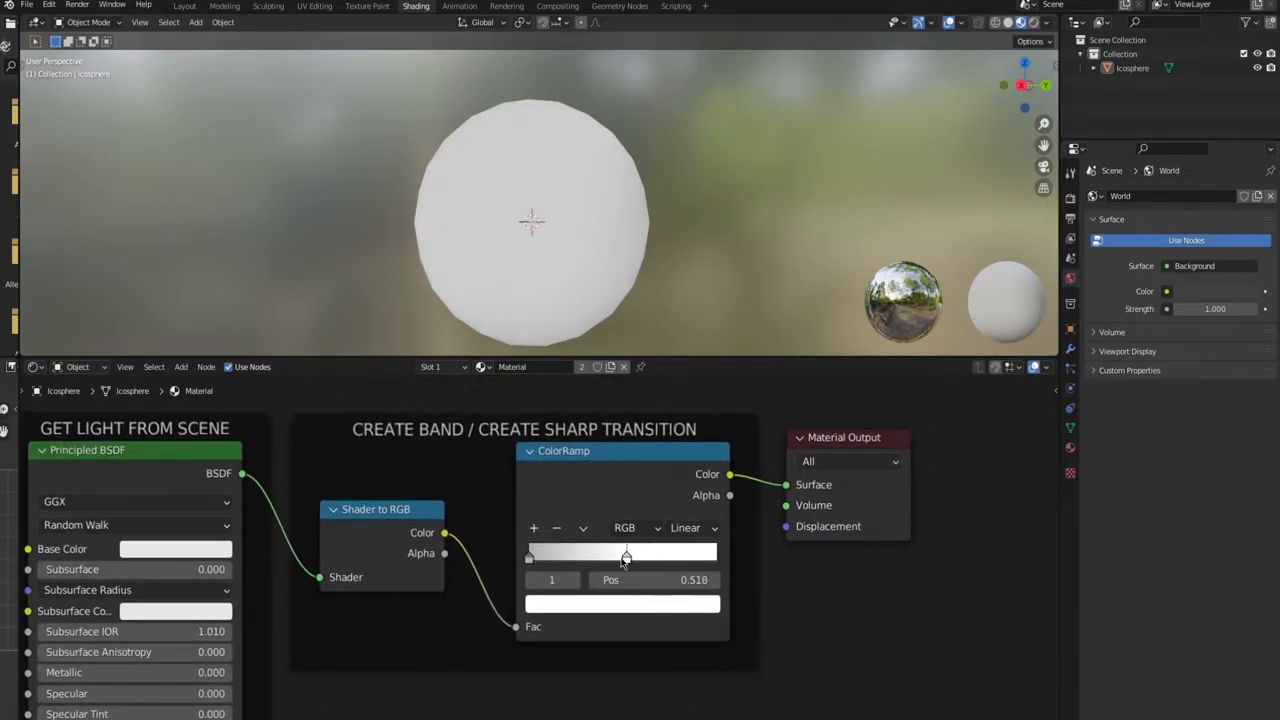
drag(624, 556, 572, 556)
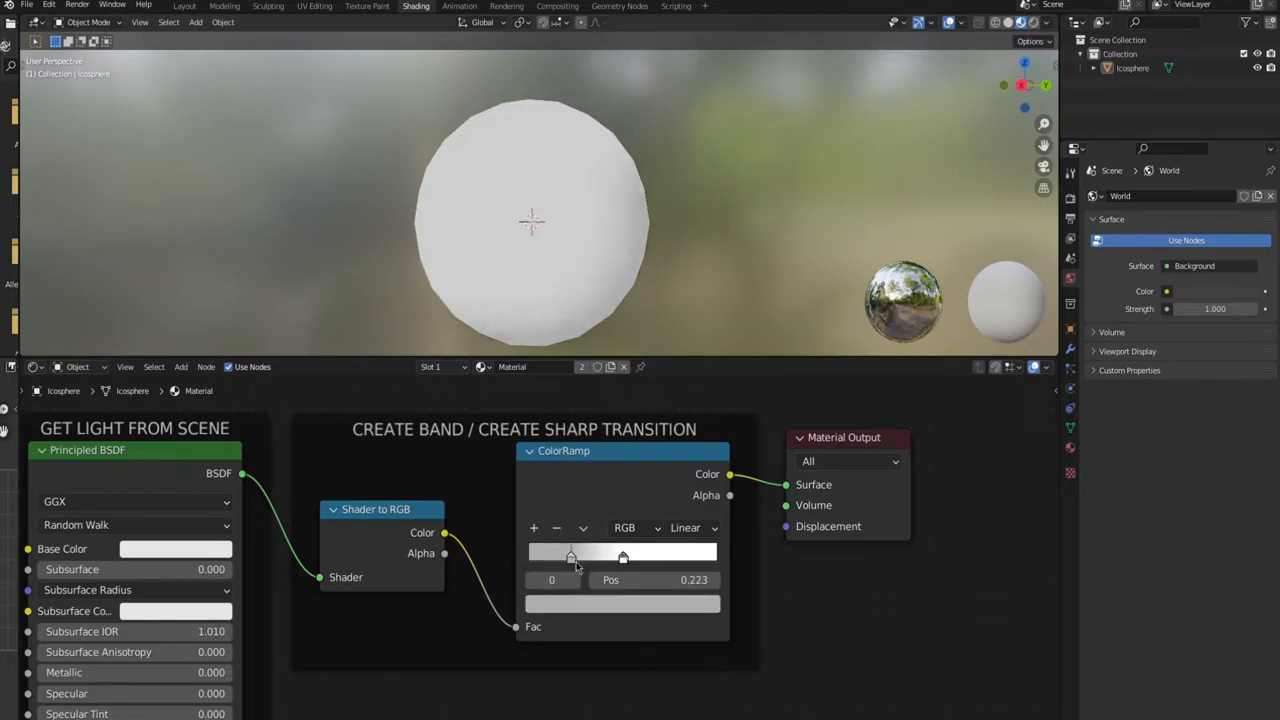
drag(572, 556, 622, 556)
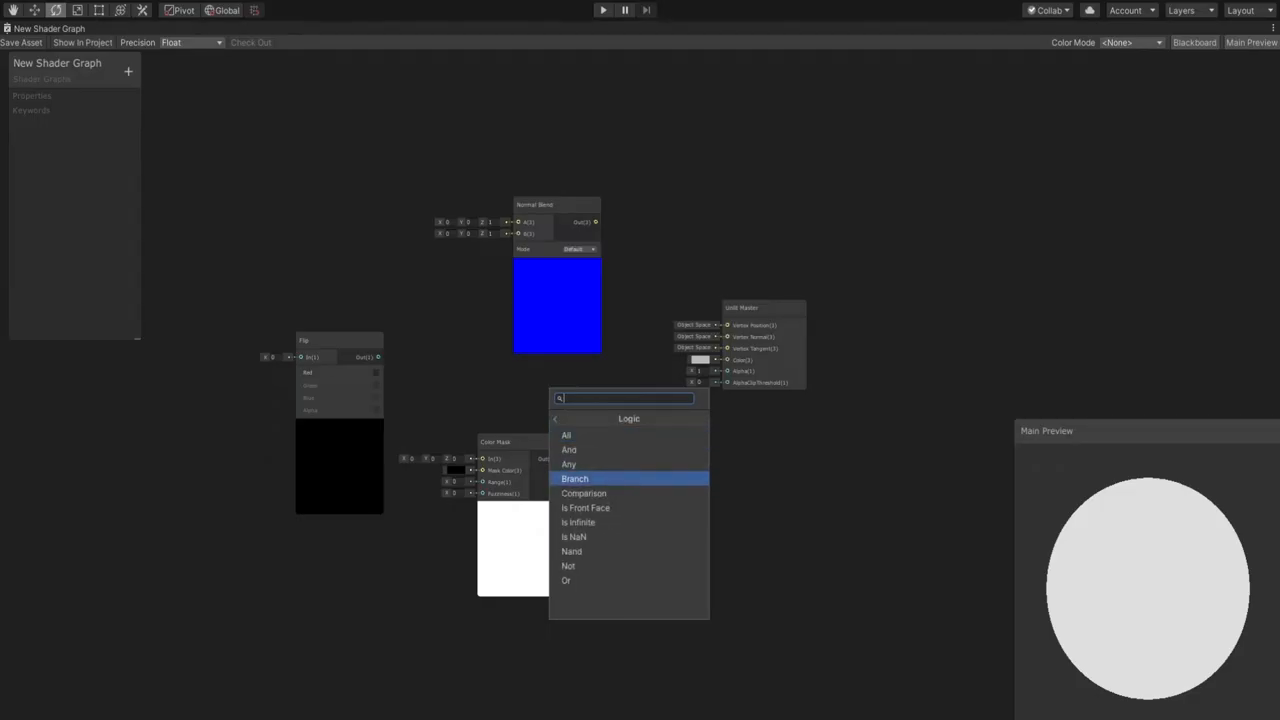
Step: Add a Branch logic node, then search the Create Node menu for a 'light' node
click(576, 478)
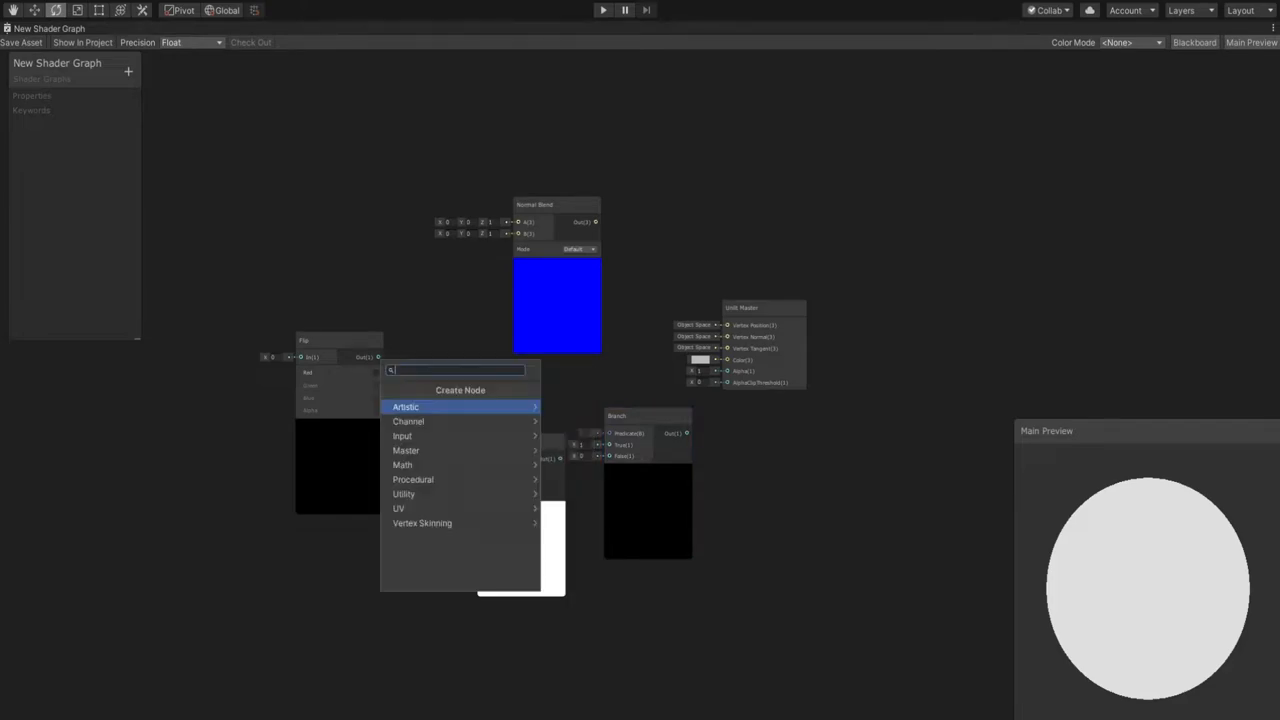
text(ndo)
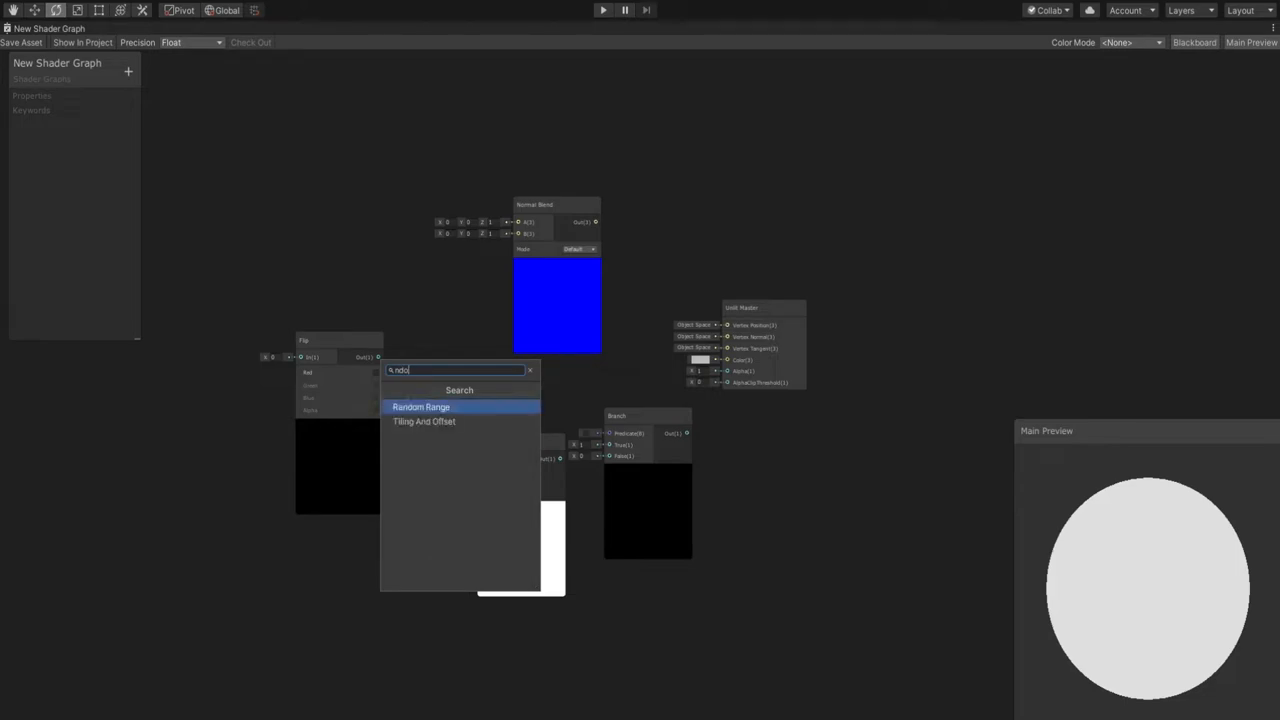
text(light)
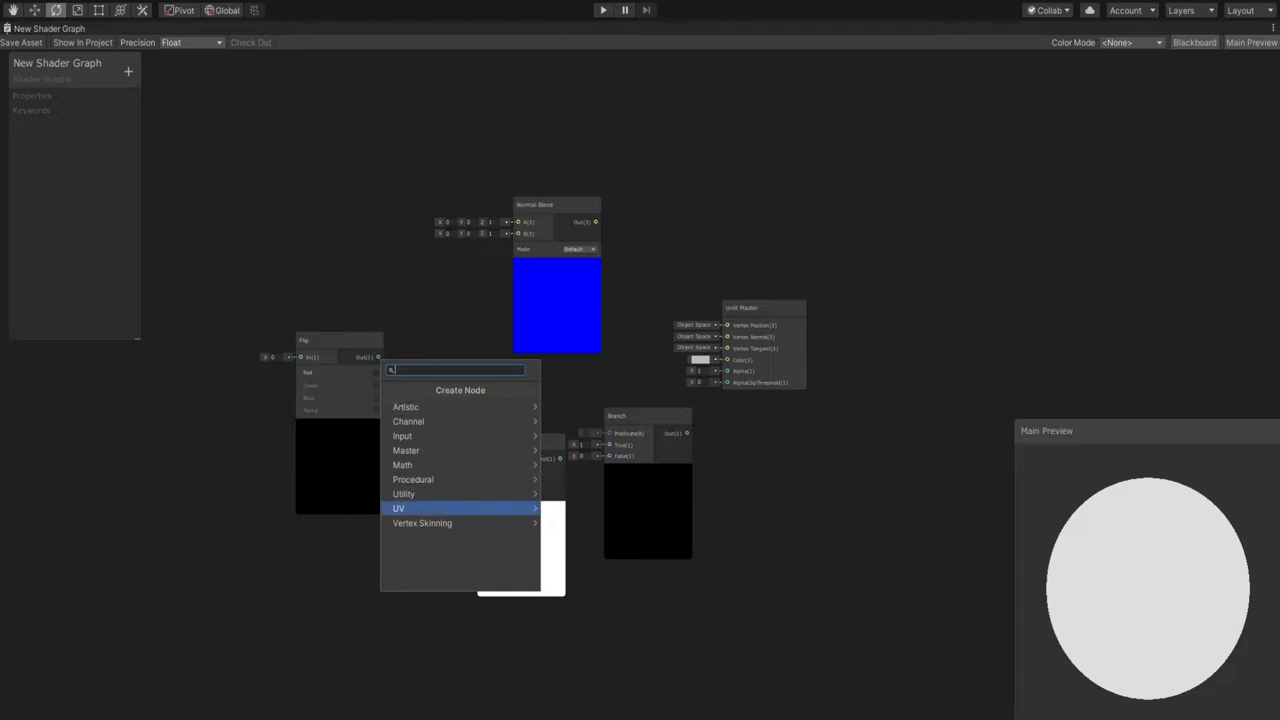
click(396, 510)
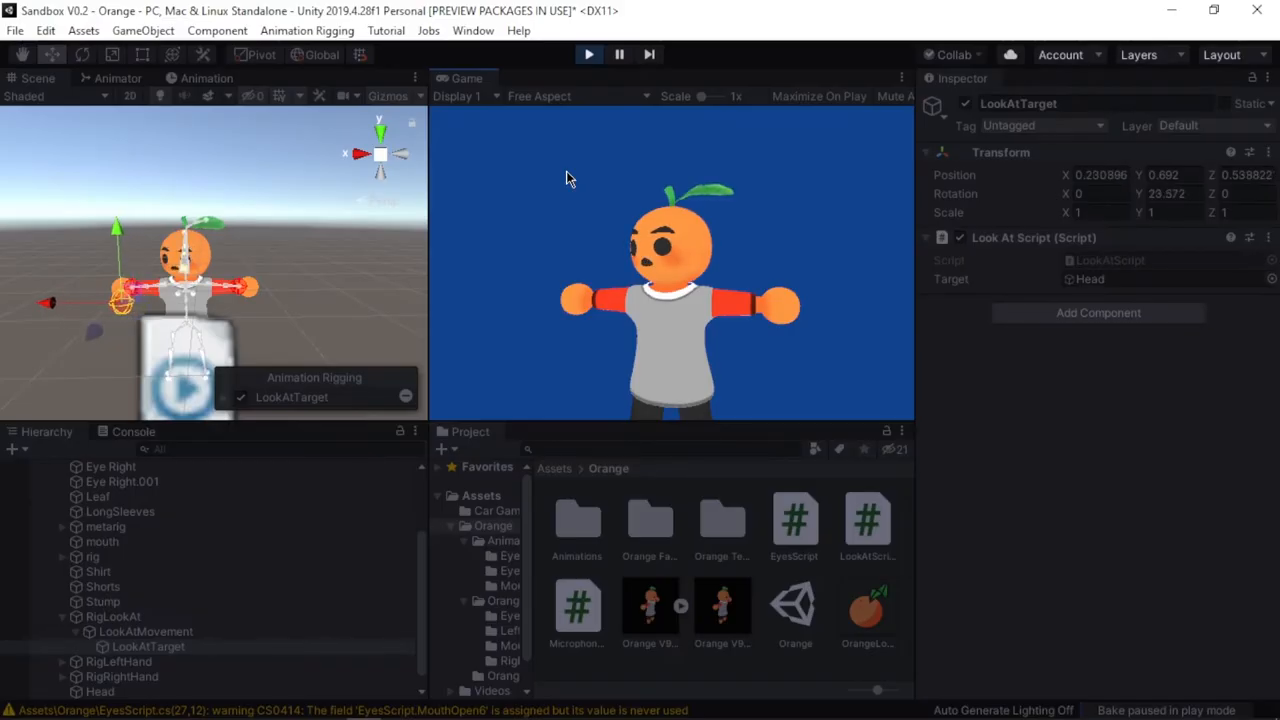
mouse_move(132, 312)
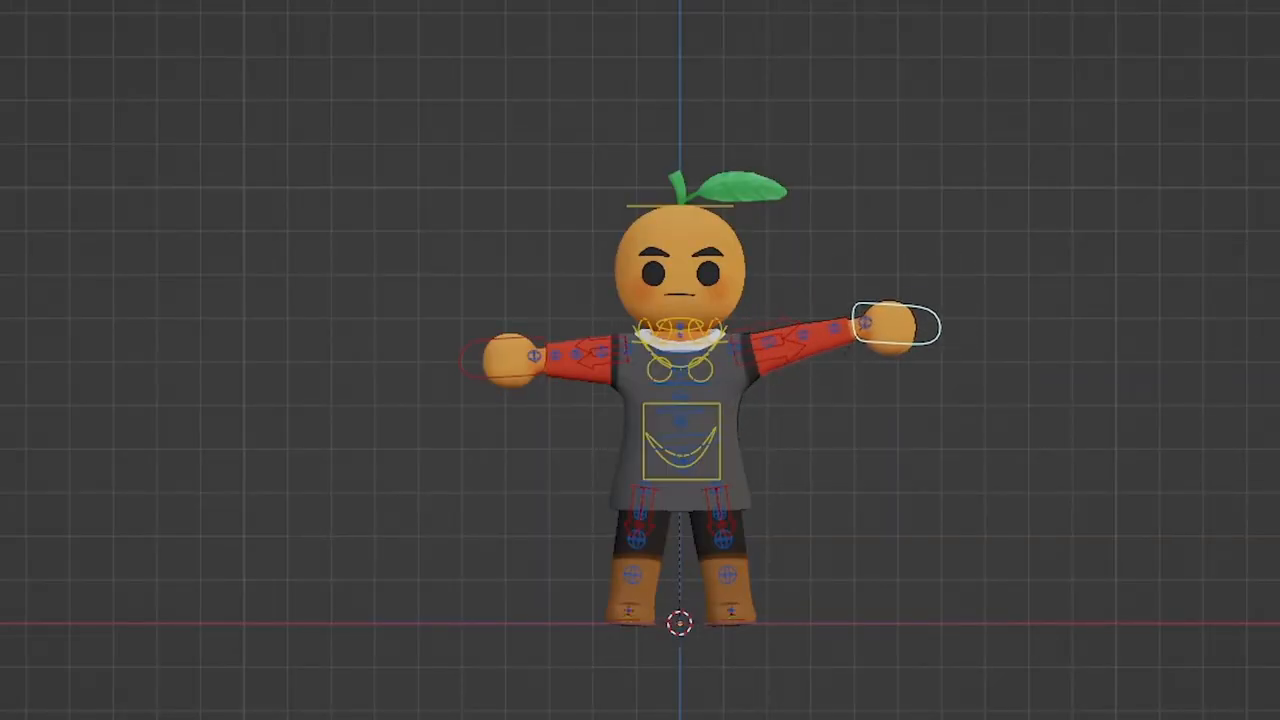
Step: Review the rig, then write Update() setting ChildObject.transform.position via transform.TransformPoint
drag(890, 330, 830, 360)
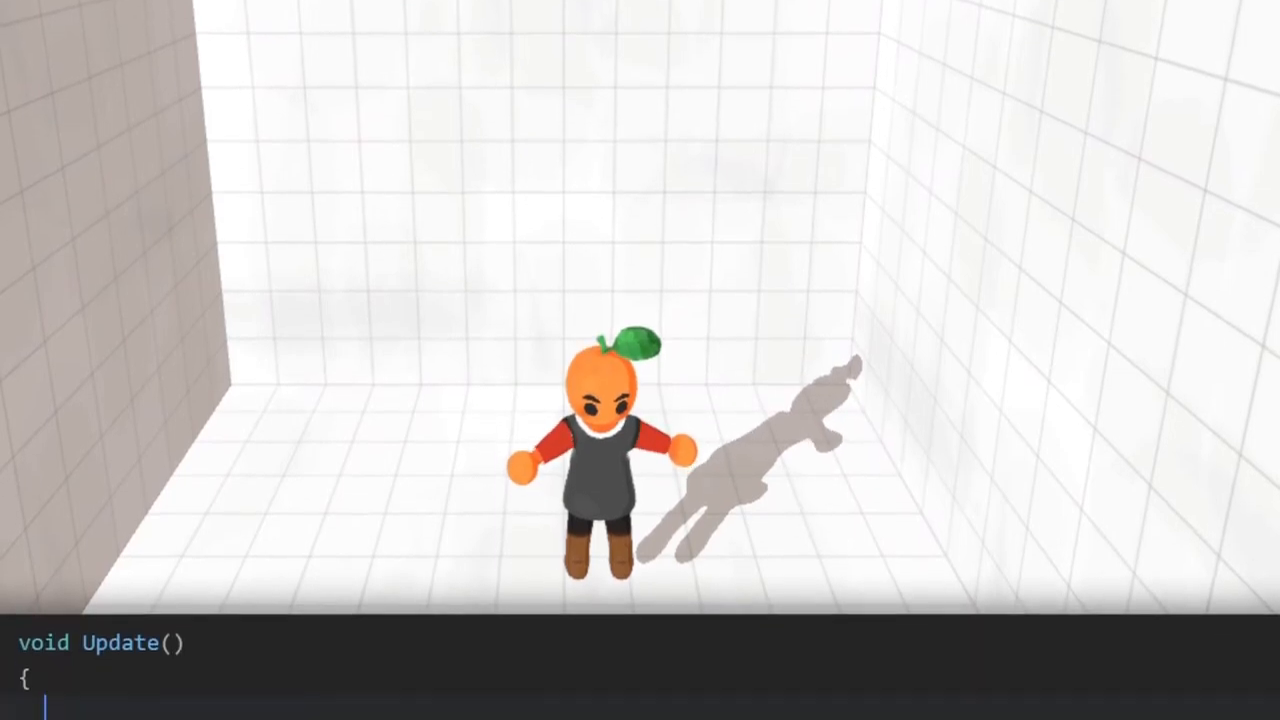
text(ChildObject.transform.position = transform.TransformPoint(Po)
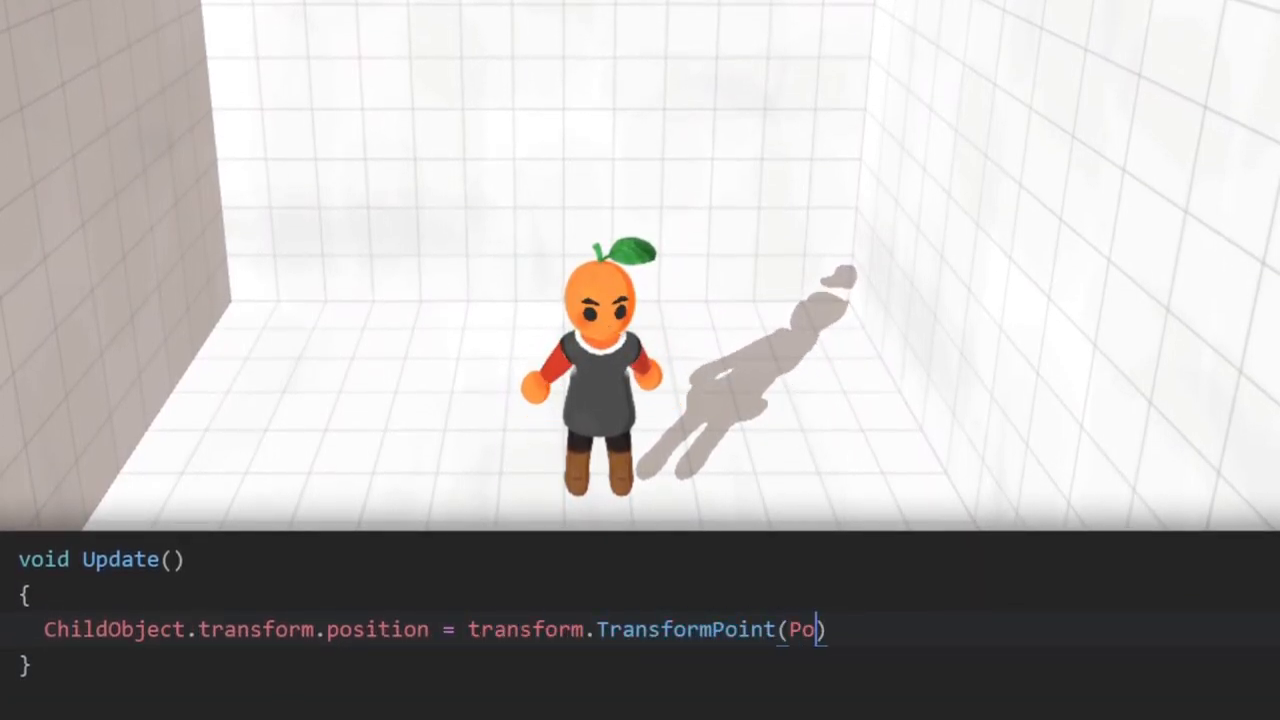